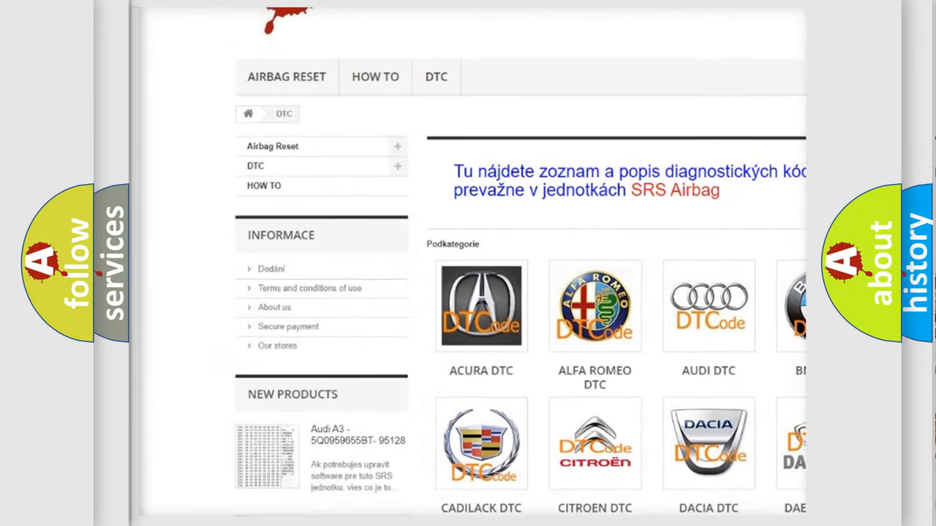
pyautogui.scroll(-3)
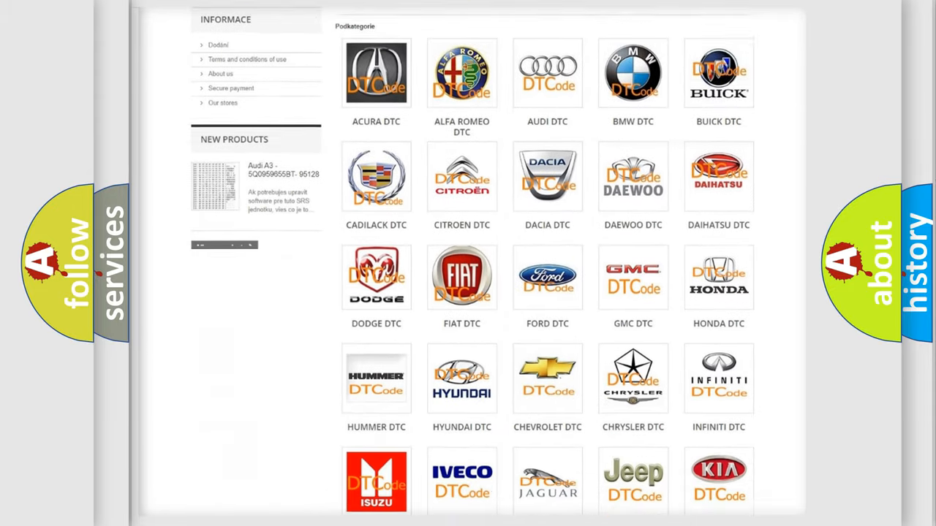
pyautogui.scroll(-3)
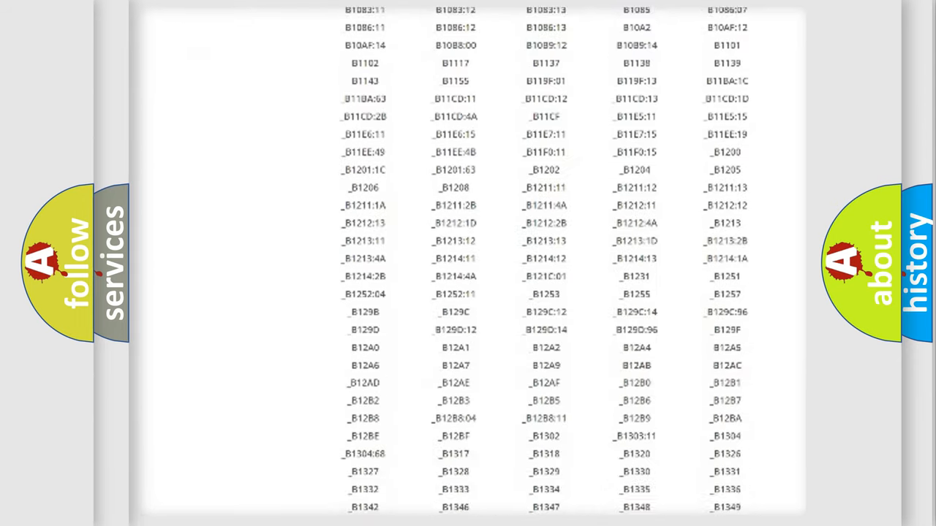
pyautogui.scroll(-3)
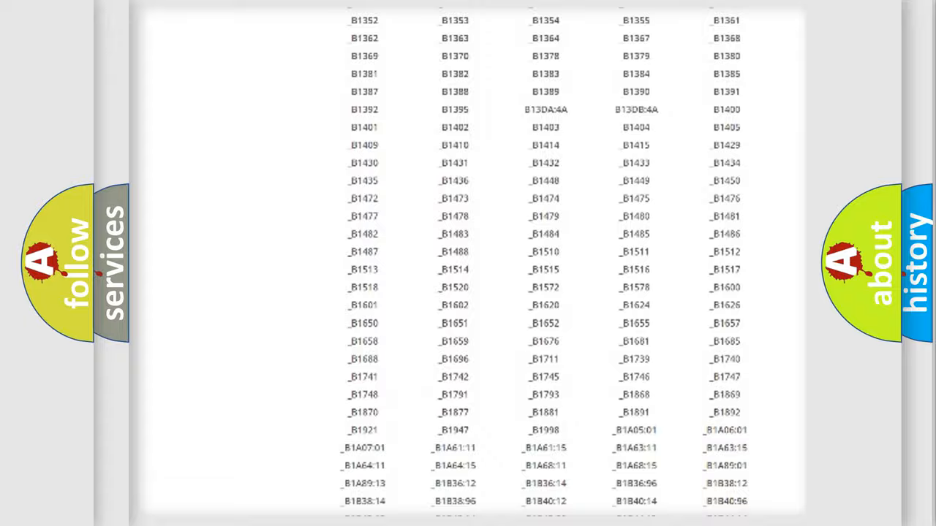